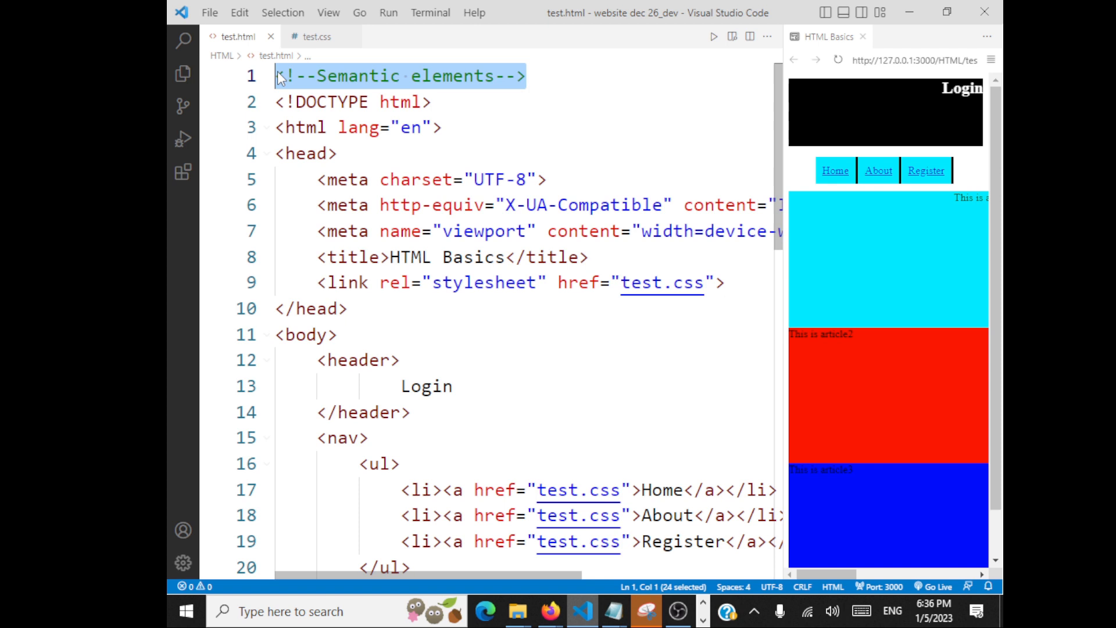
Retitle the top comment 'Multi column Layout CSS' and clear all old markup from the body.
key(Delete)
text(<!--)
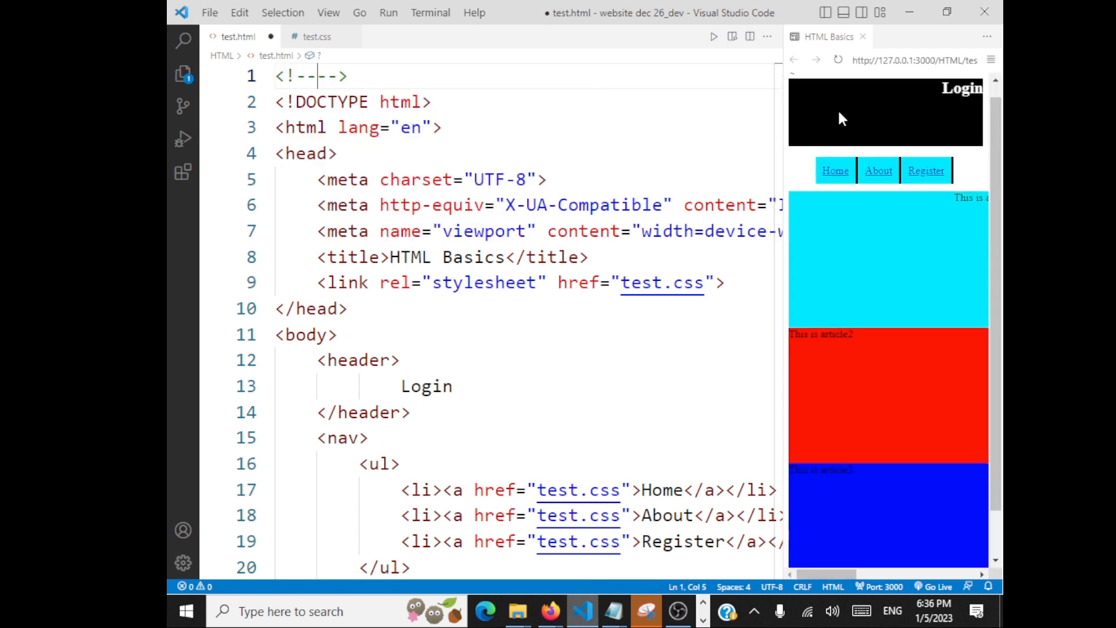
text(Multi column L)
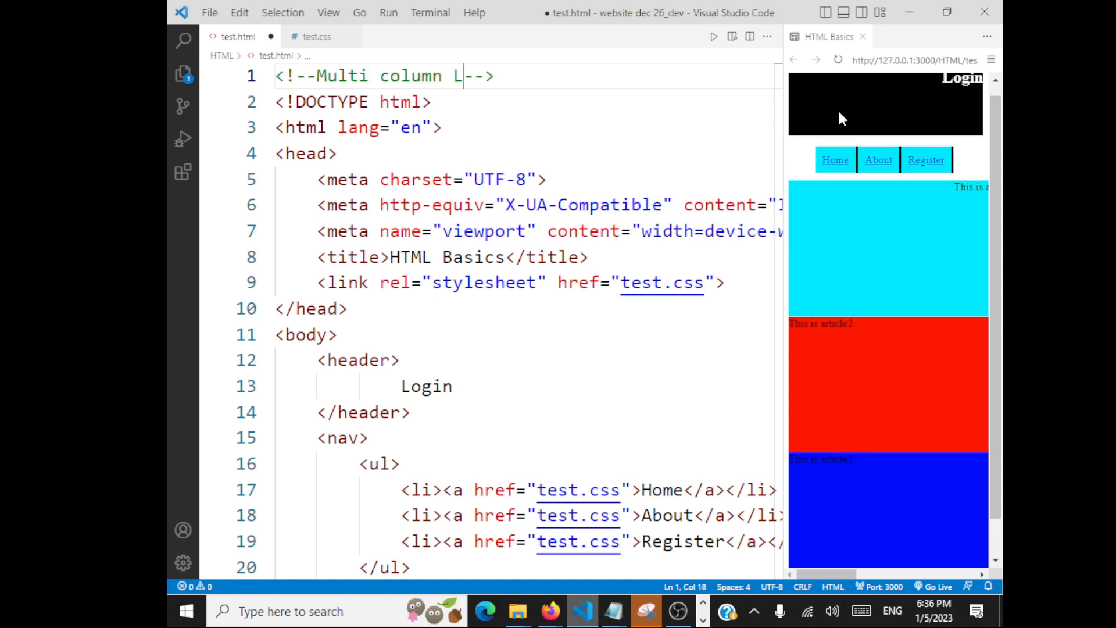
text(ayout)
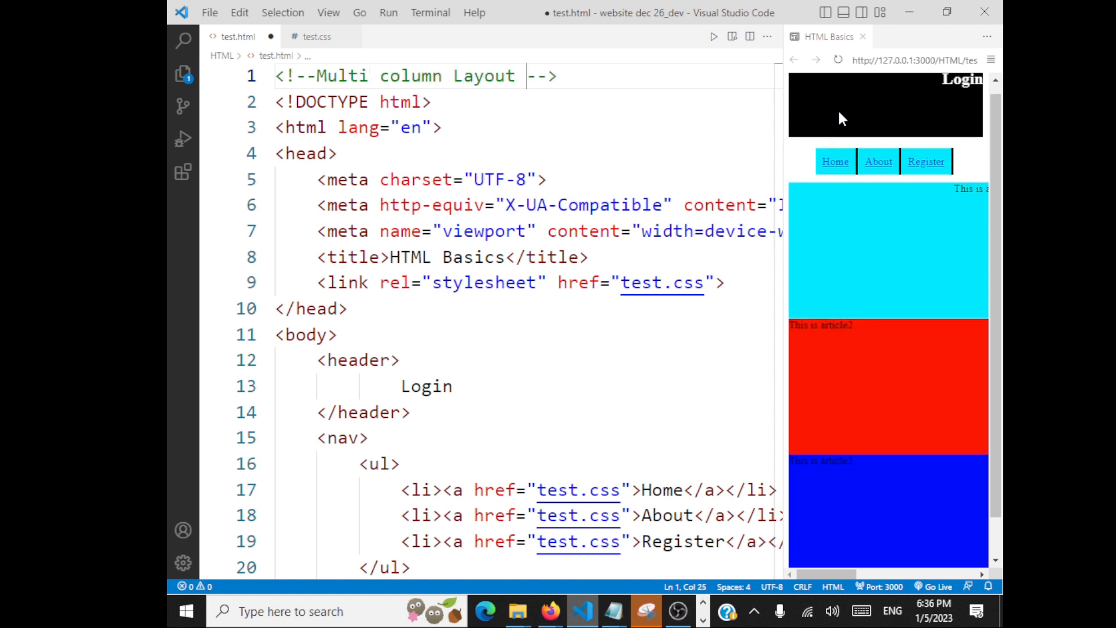
text(CSS)
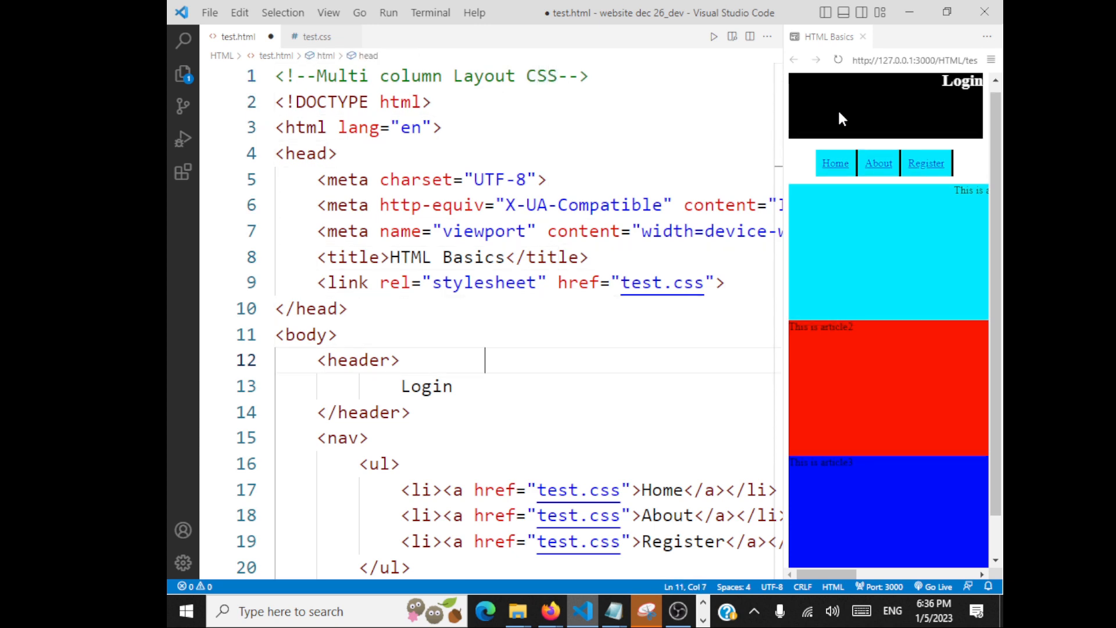
scroll(down, 3)
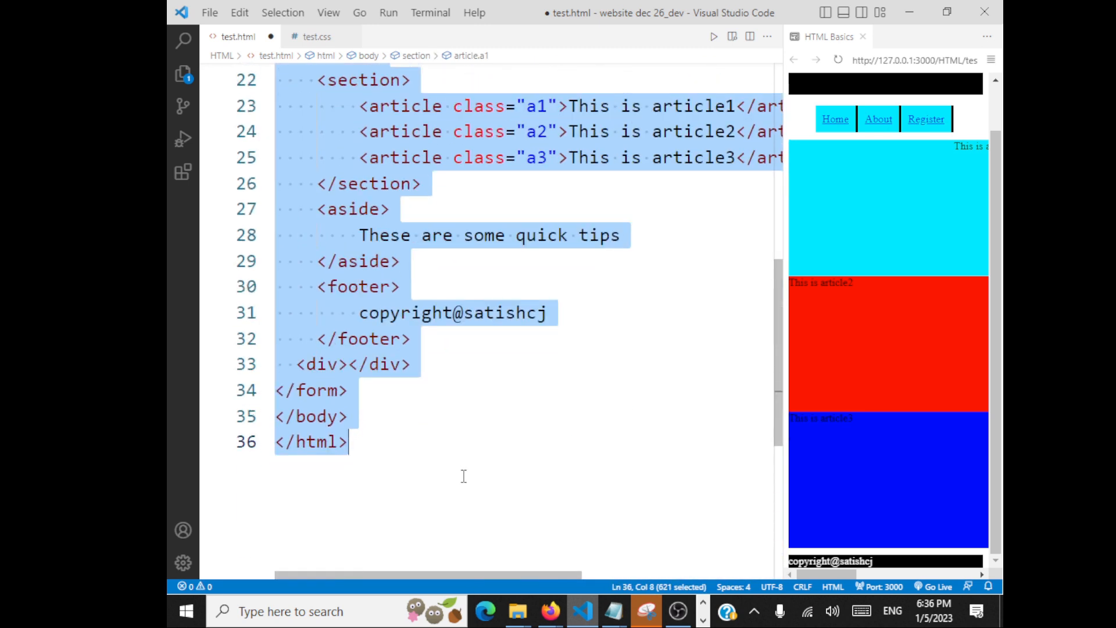
key(Delete)
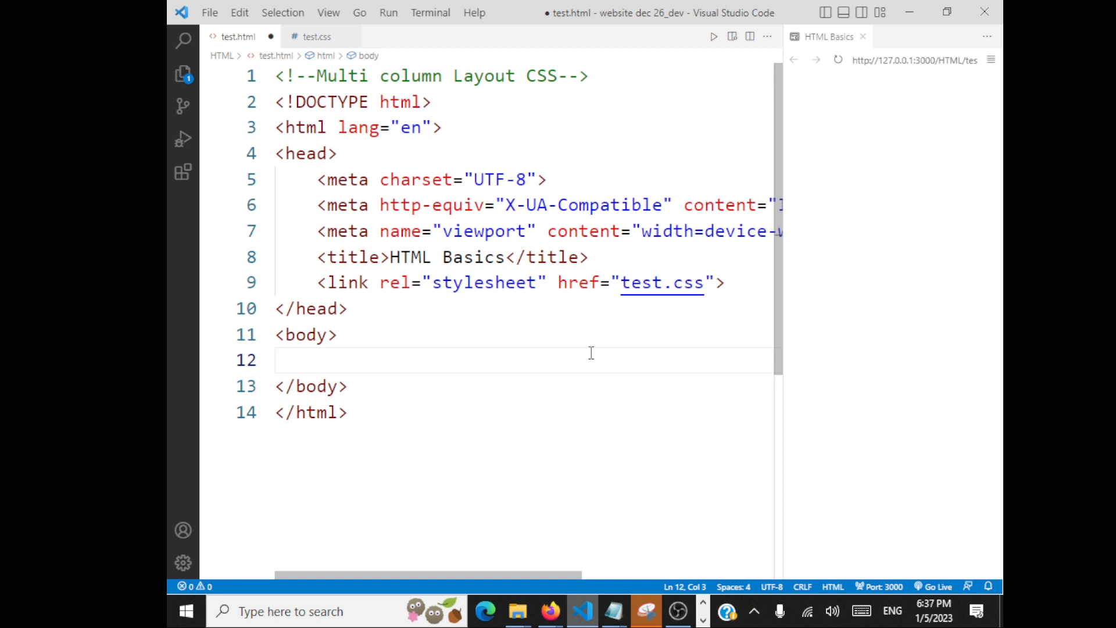
Expand the lorem Emmet abbreviation into six paragraphs of placeholder text in the body.
text(lorem)
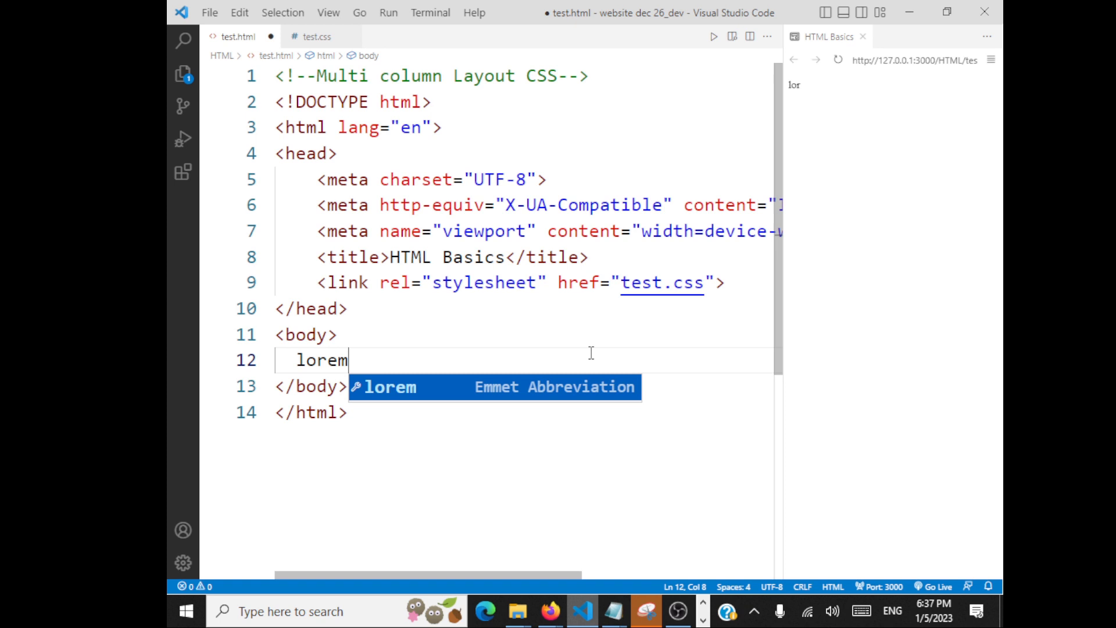
key(Tab)
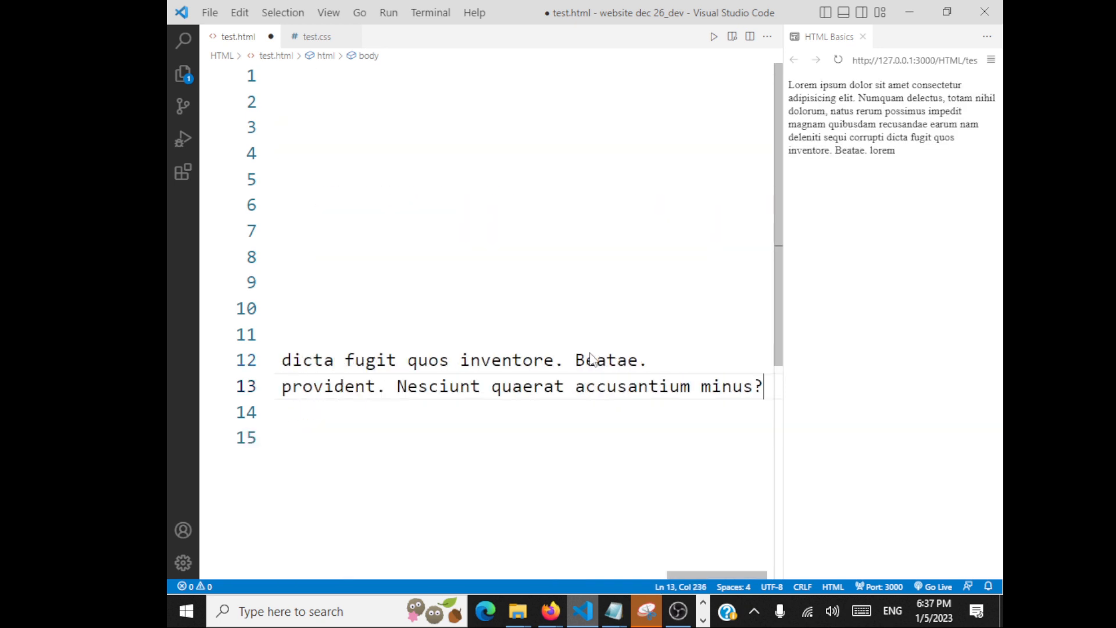
text(lo)
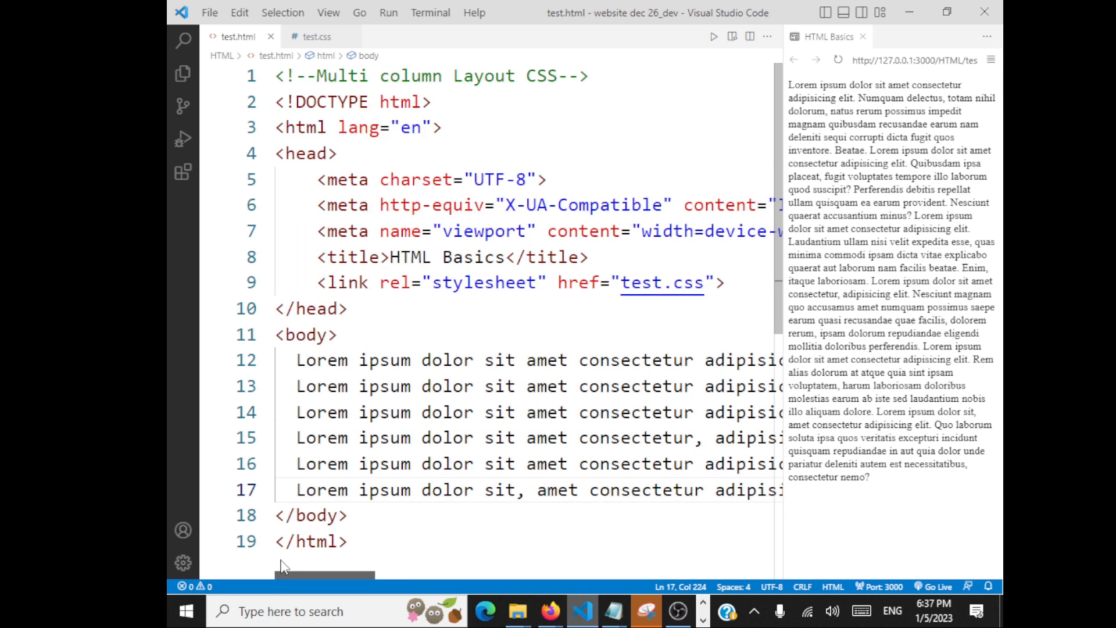
Add an h1 heading 'This is my research article' at the top of the body.
text(h)
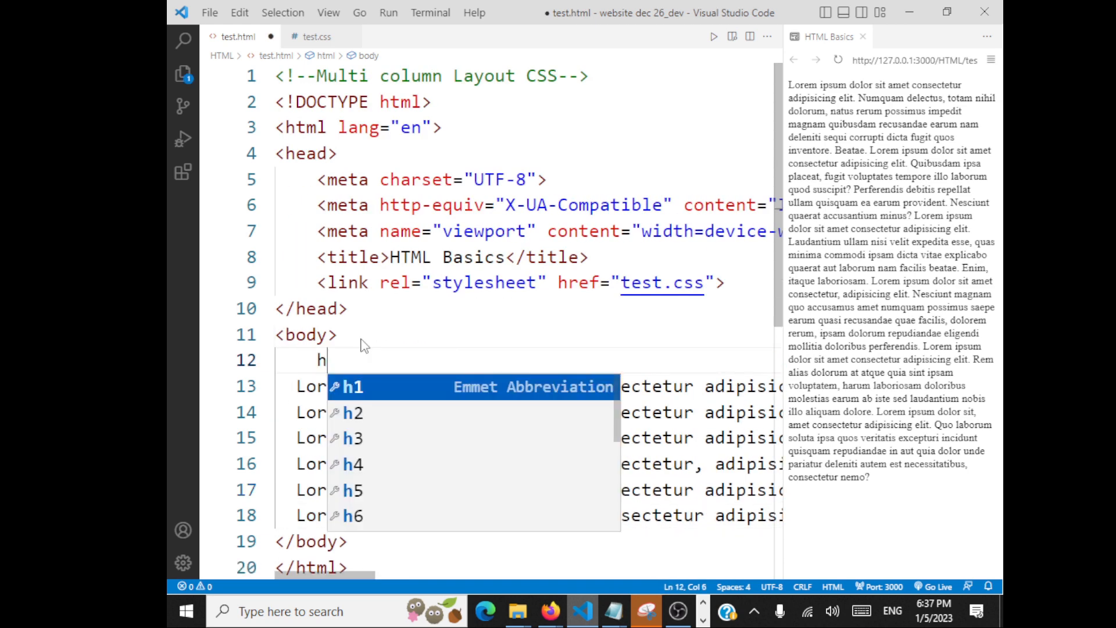
key(Tab)
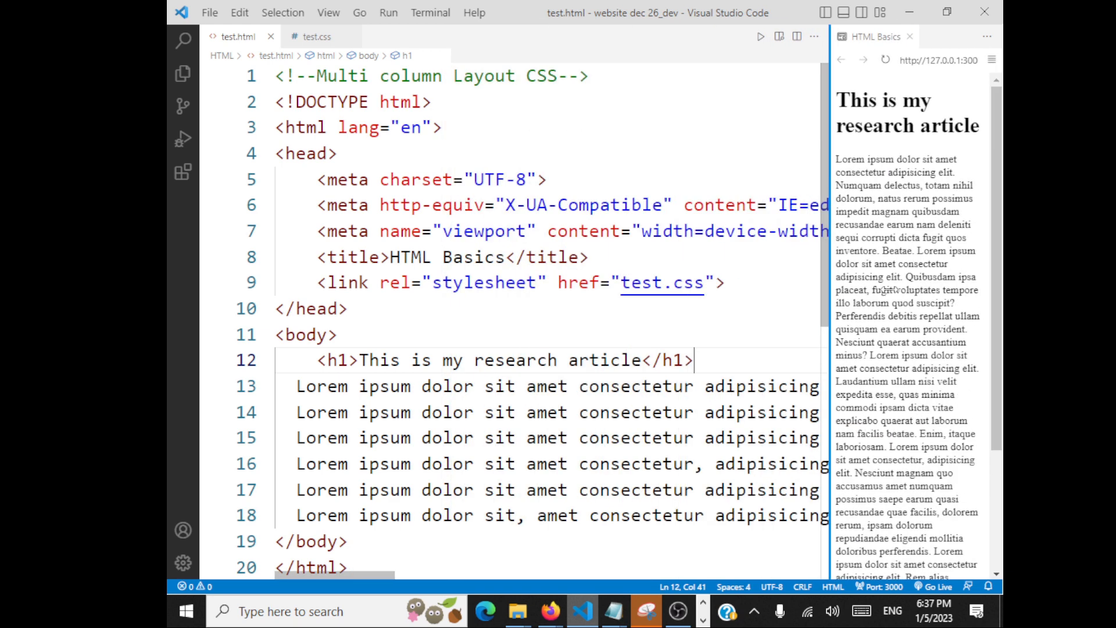
click(318, 36)
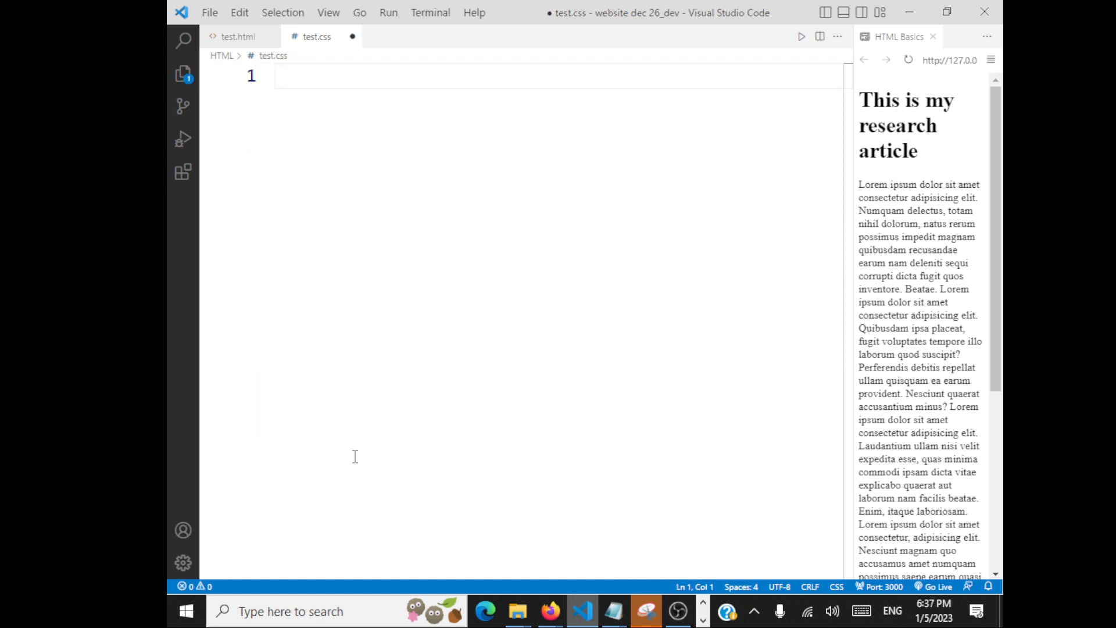
Add a body rule in test.css with column-count: 3.
text(body {})
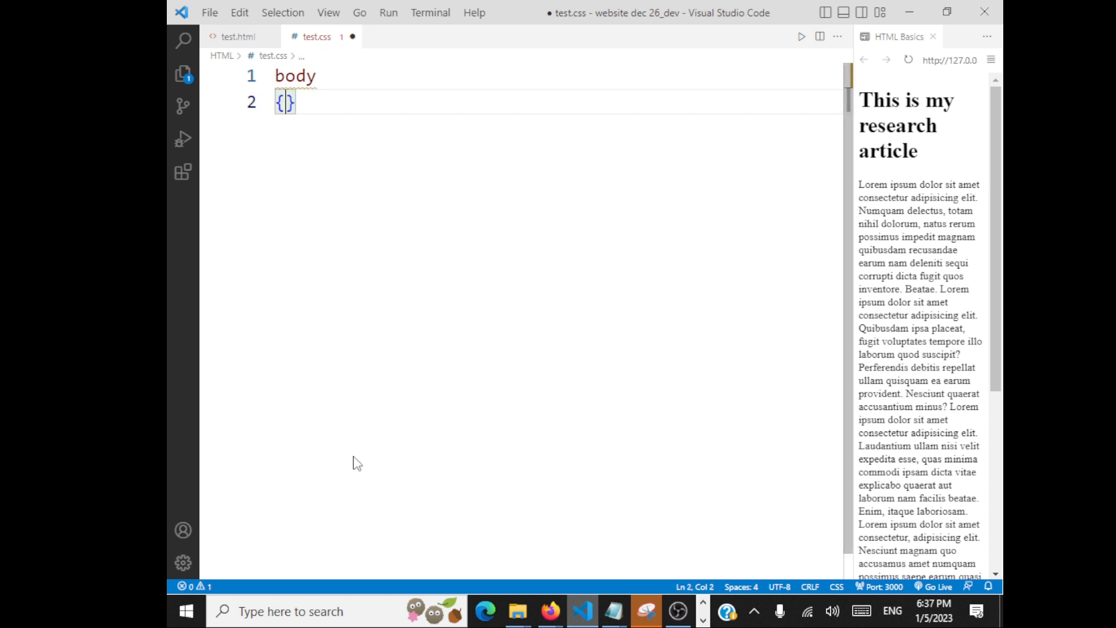
text(column-count: ;)
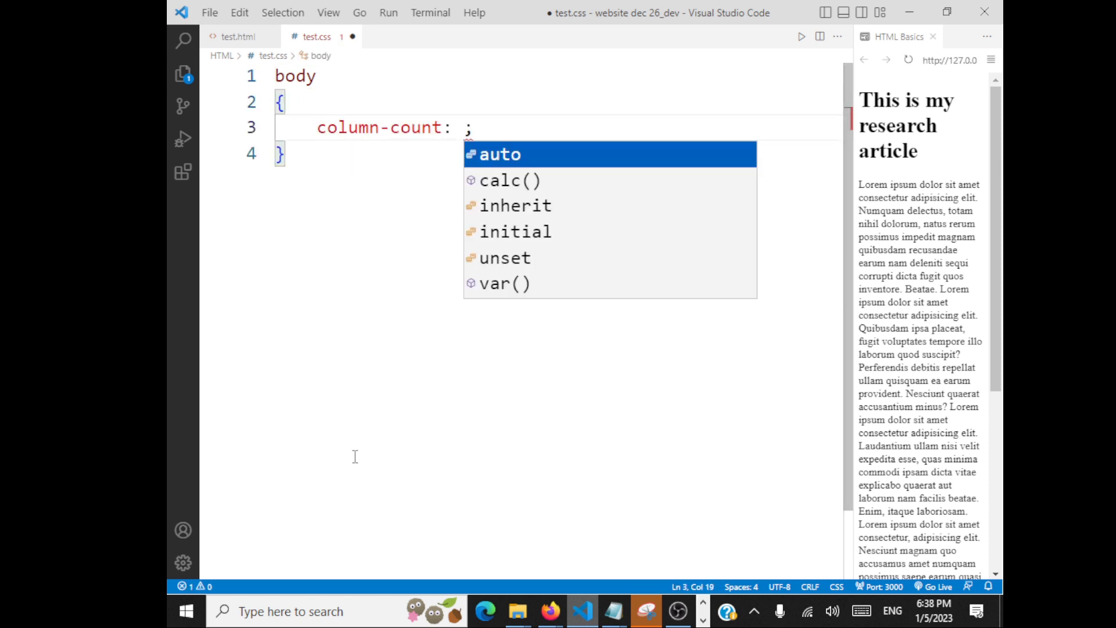
text(3)
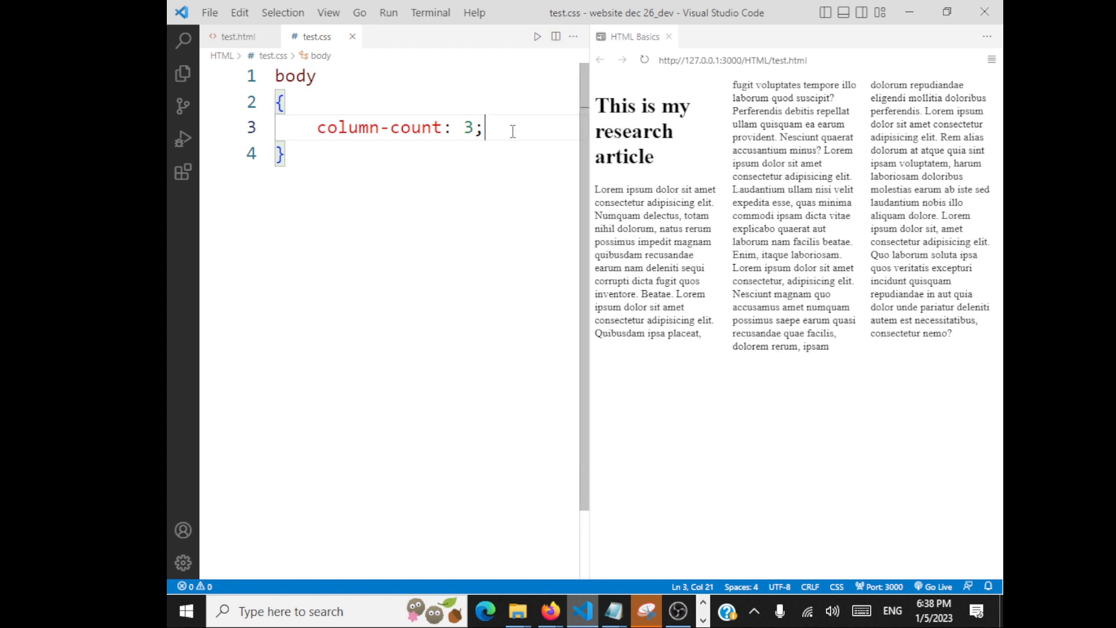
Give the body rule column-rule: 2px solid blue and column-gap: 20px.
text(colum)
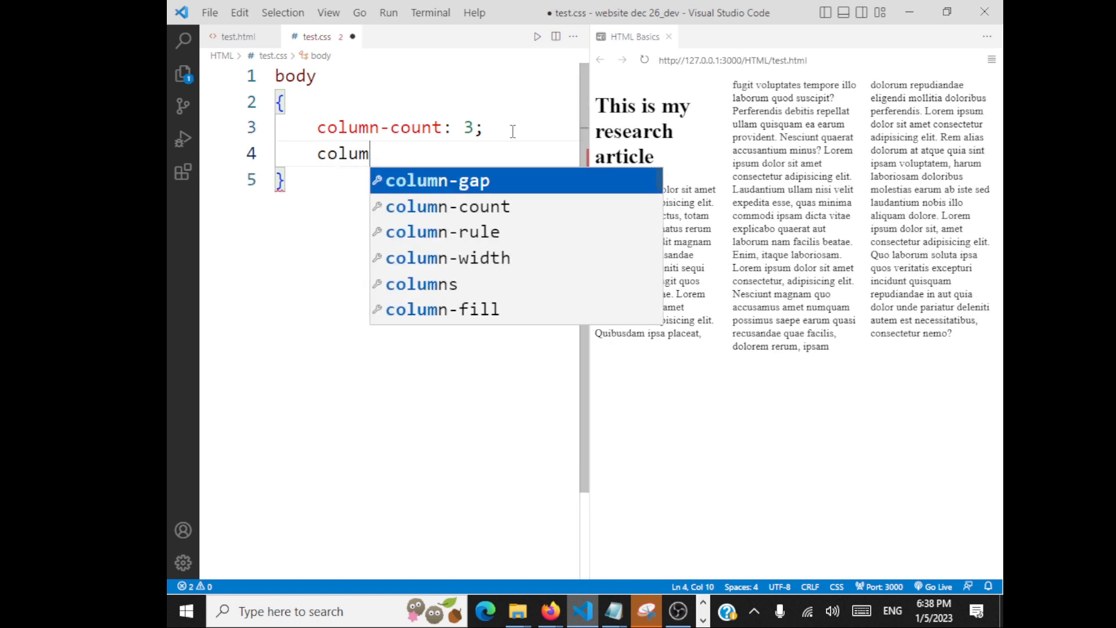
text(n-rule: ;)
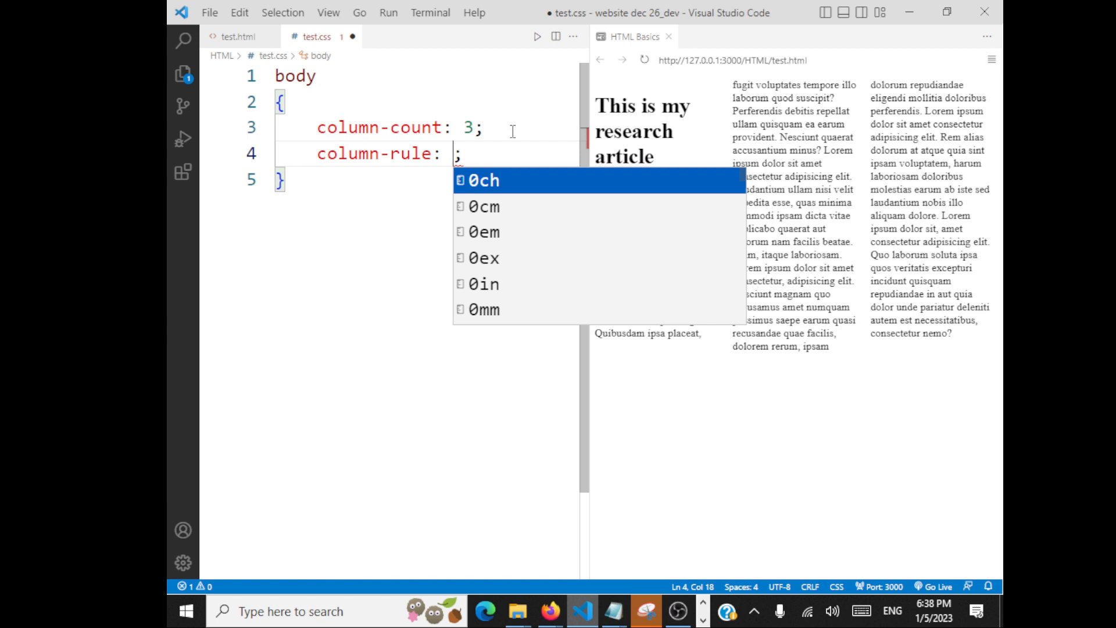
text(2px)
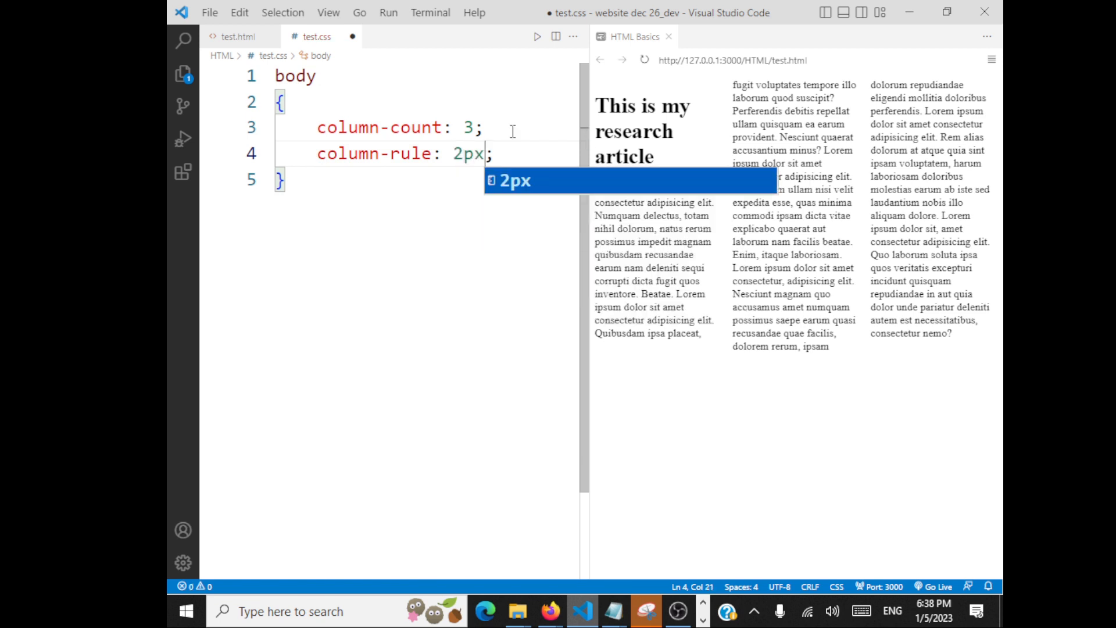
text(solid blue)
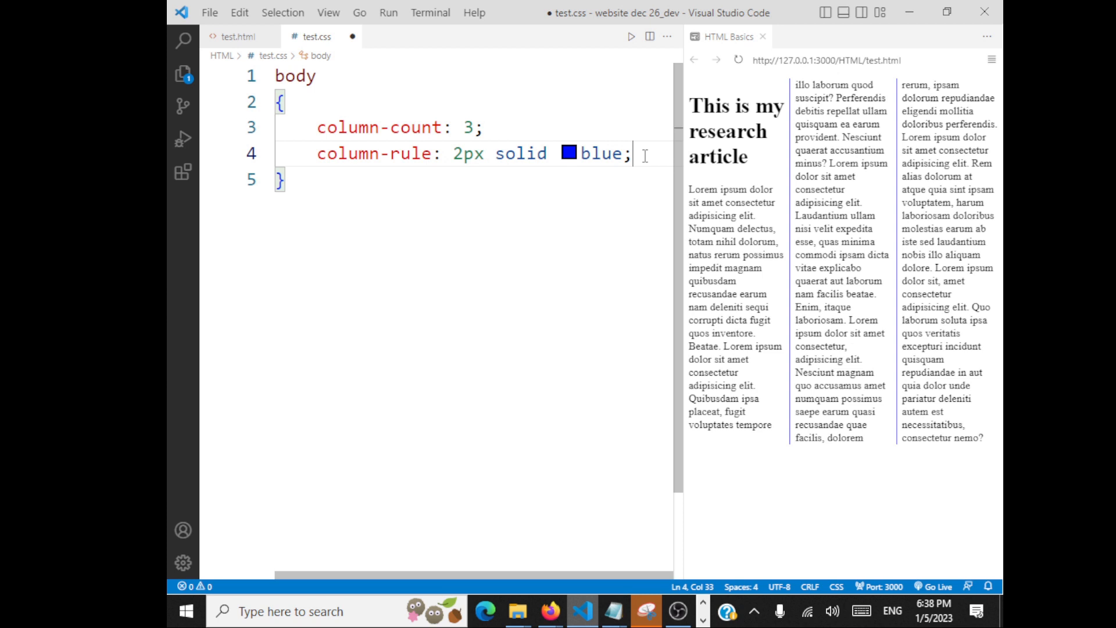
text(column)
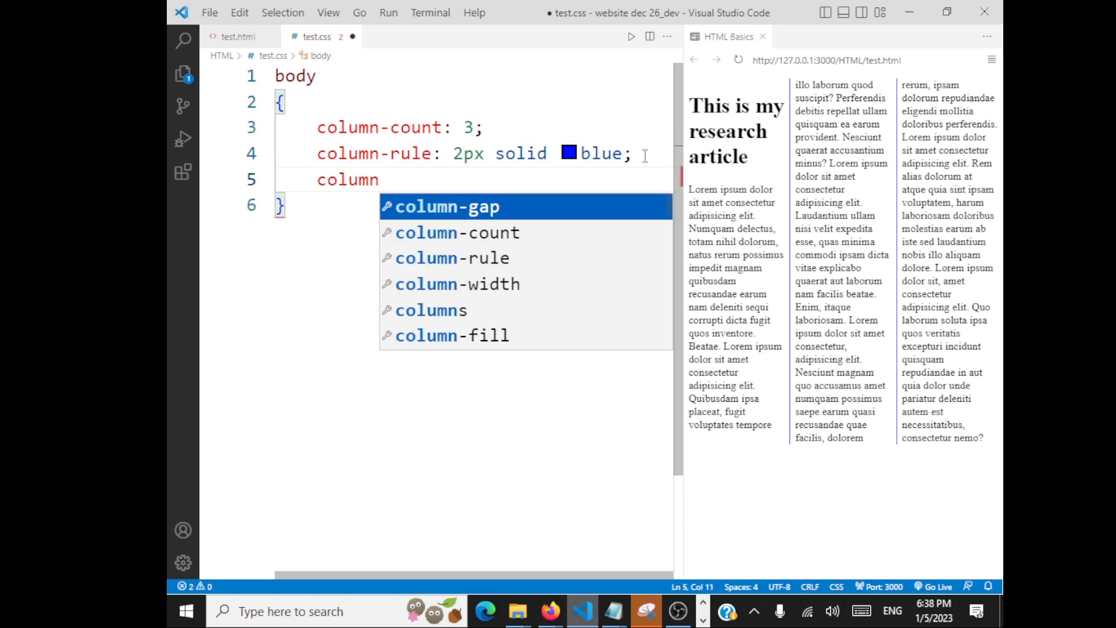
text(-gap: 20px;)
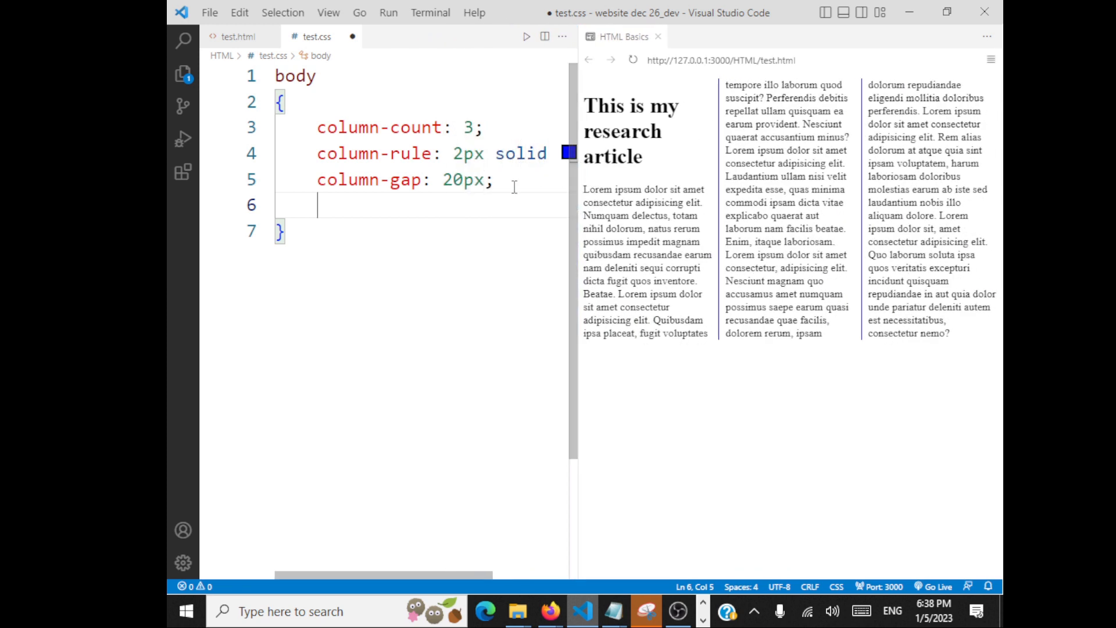
Justify the body text and add an h1 rule with column-span: all and text-align: center.
text(text-align: justify)
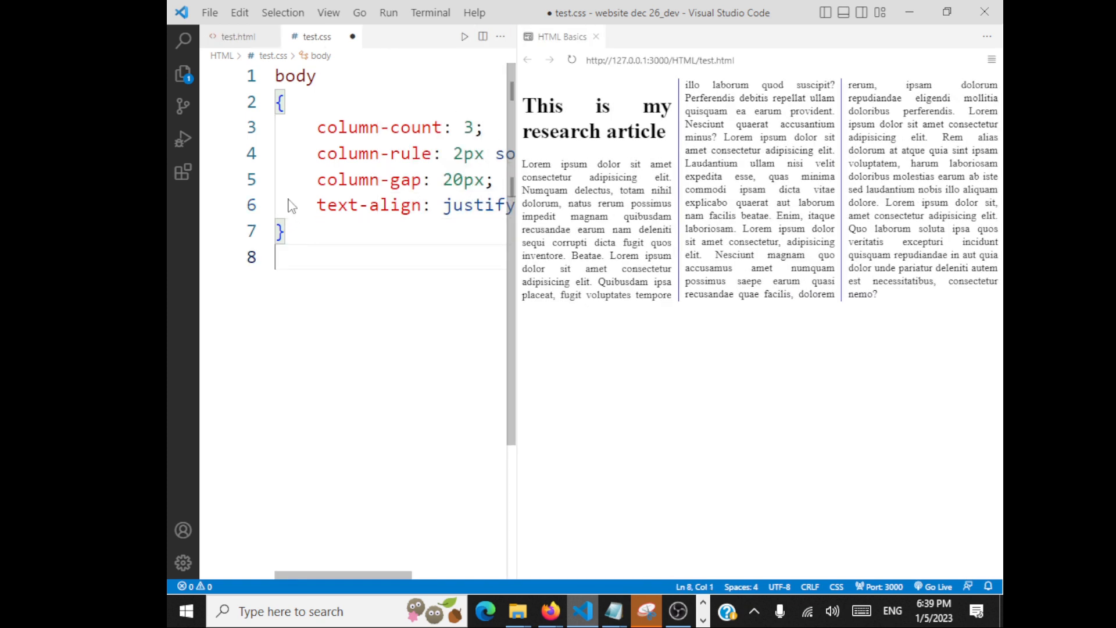
text(h1)
text(colu)
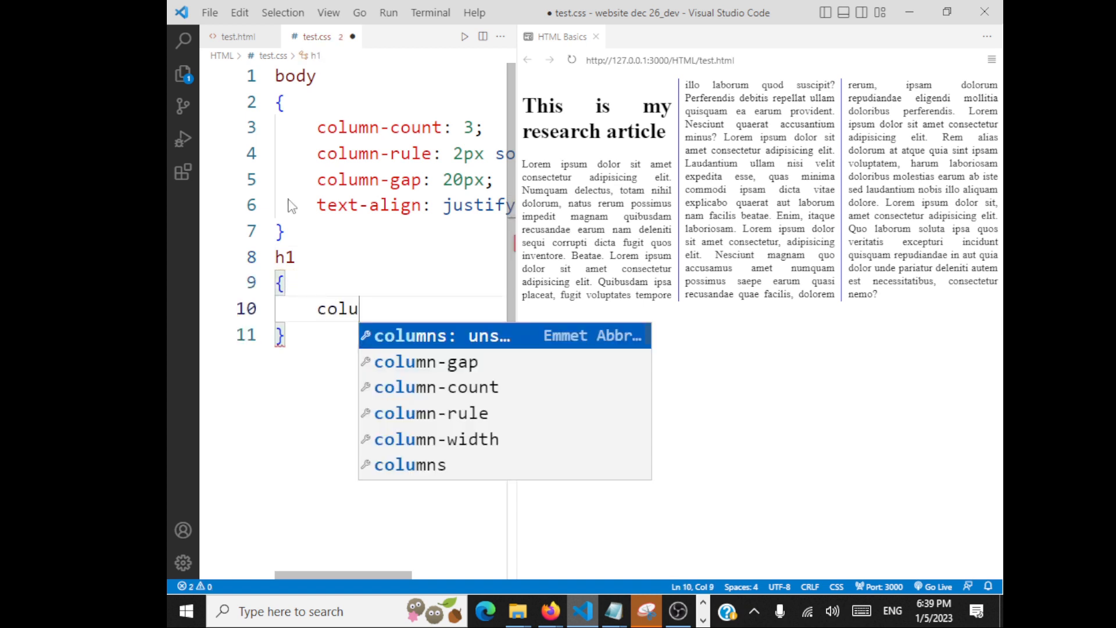
text(mn)
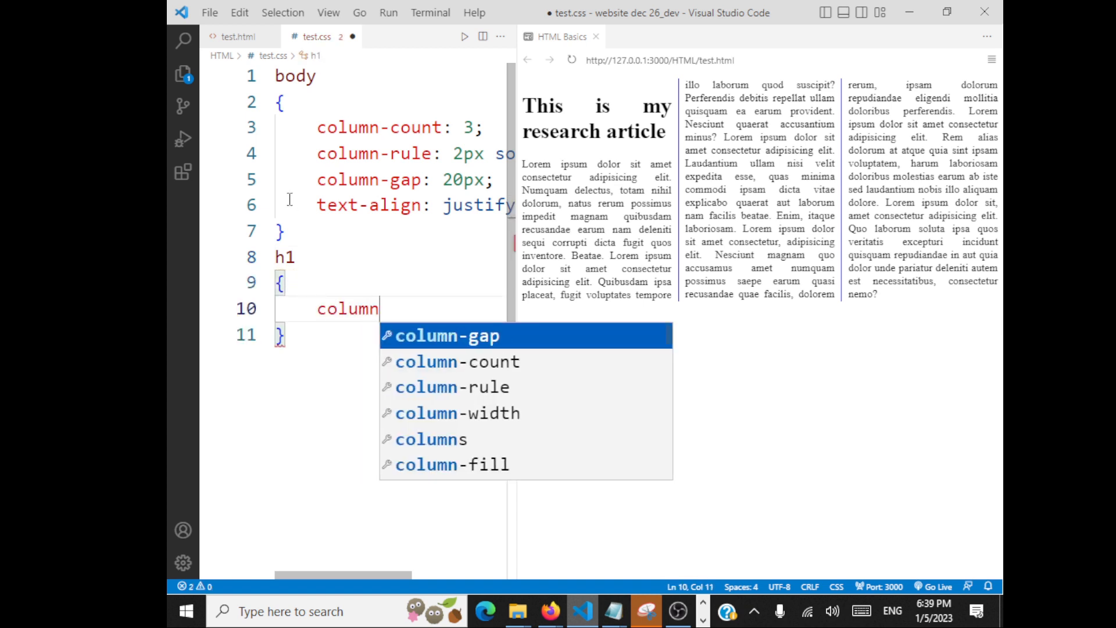
text(-span: ;)
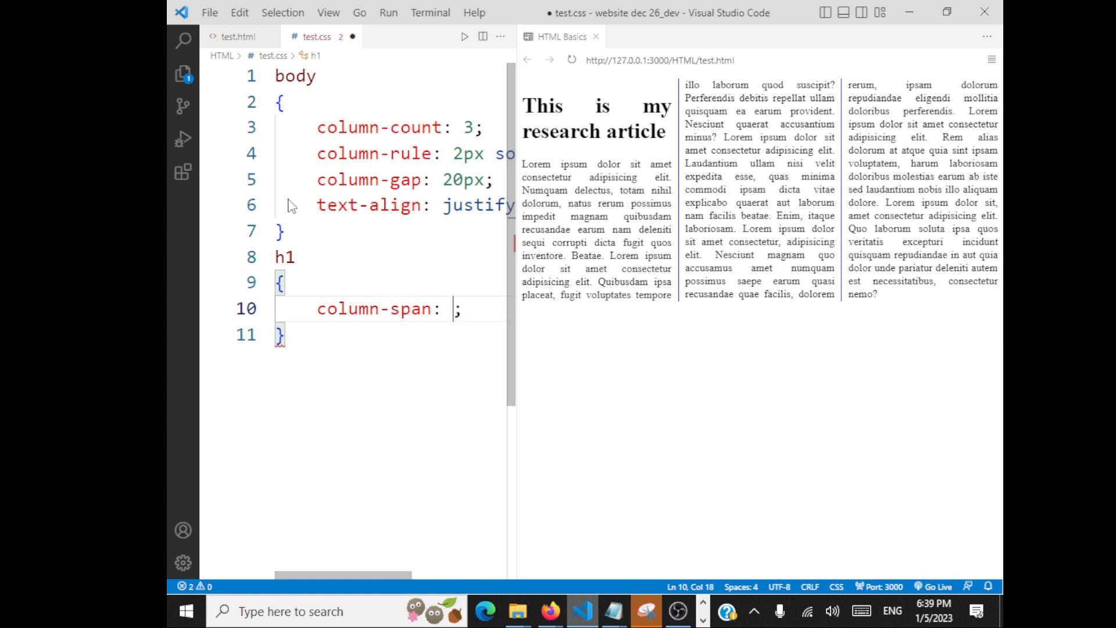
text(all)
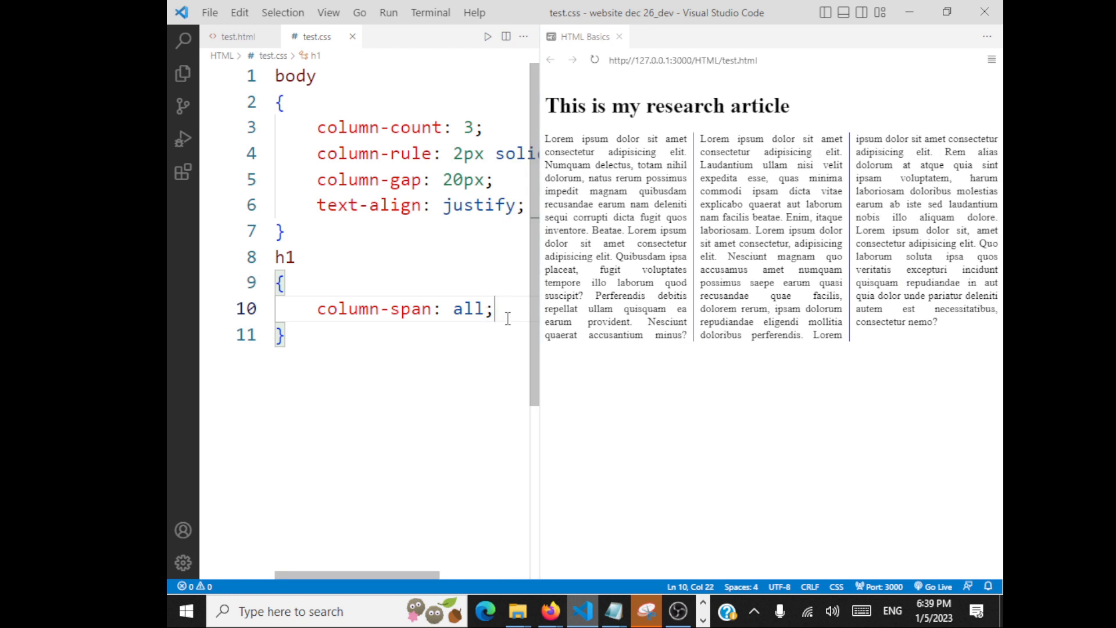
text(text-align: center;)
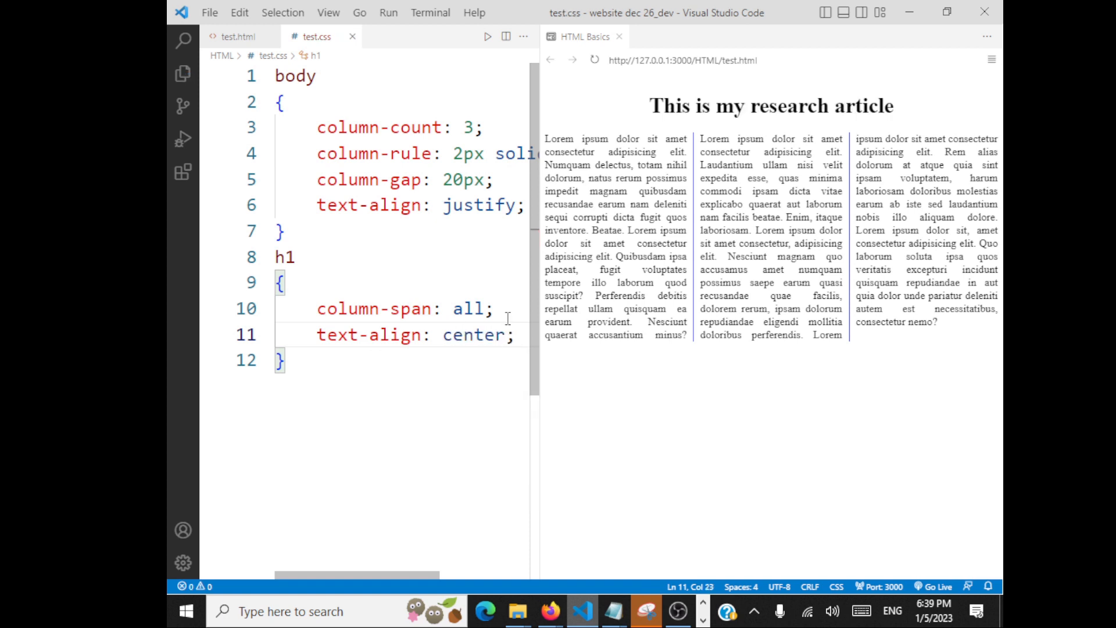
key(Enter)
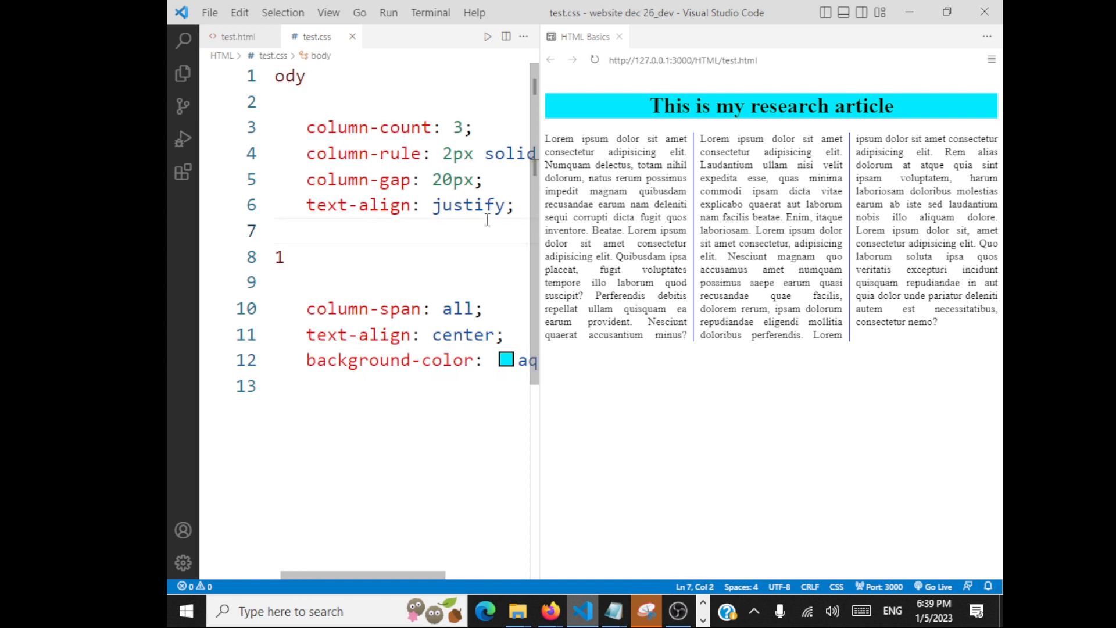
Set the body background to antiquewhite, change column-count to 2, and save.
text(bo)
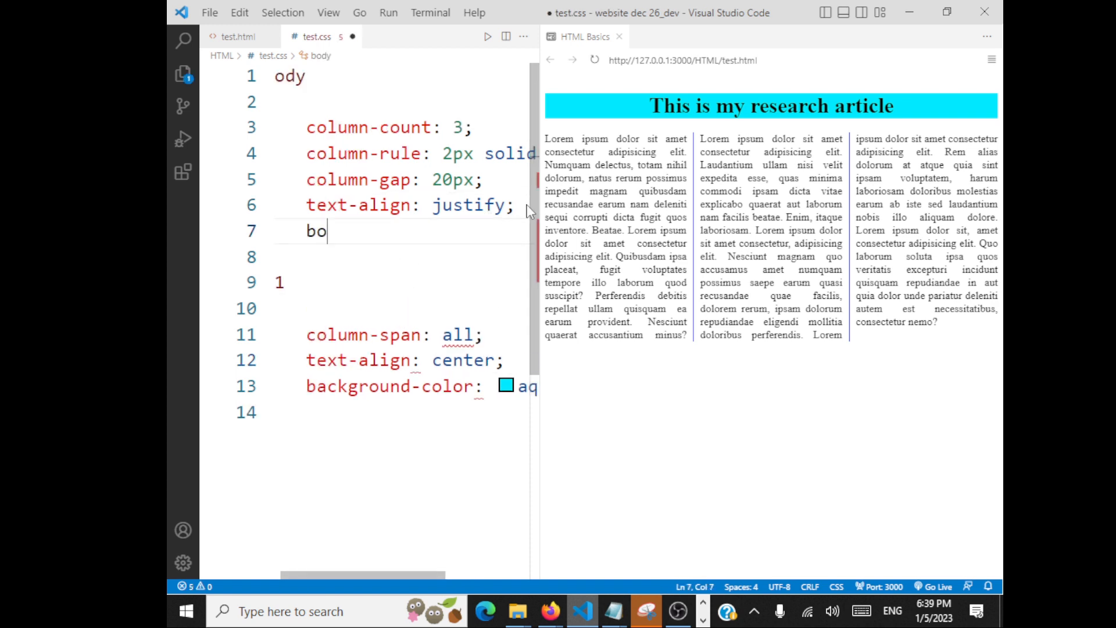
text(rder-style:)
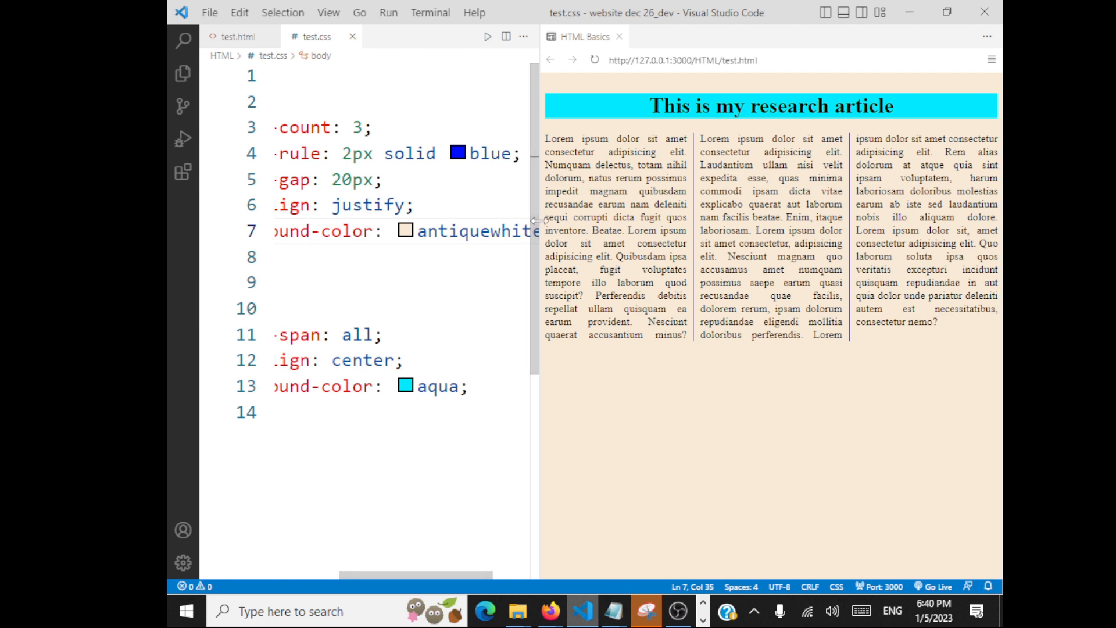
text(2)
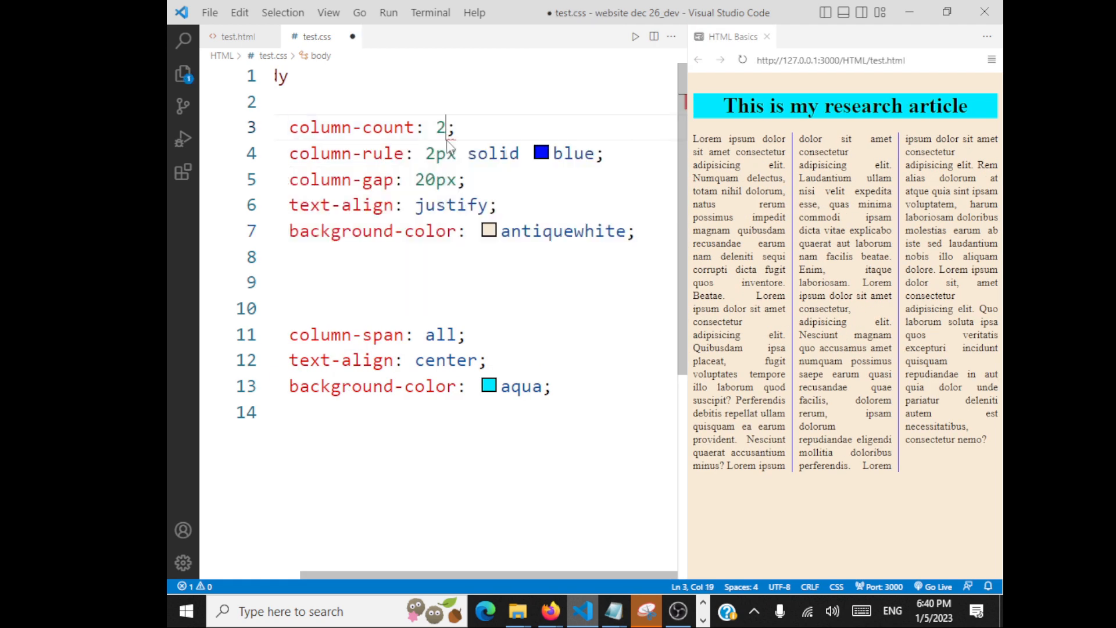
key(ctrl+s)
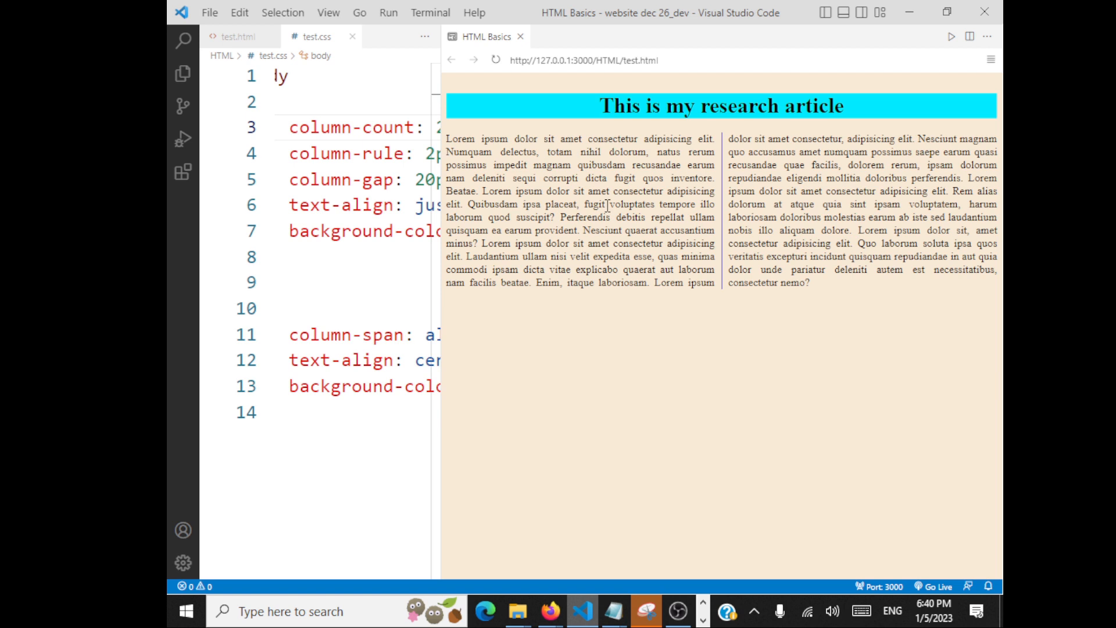
mouse_move(696, 129)
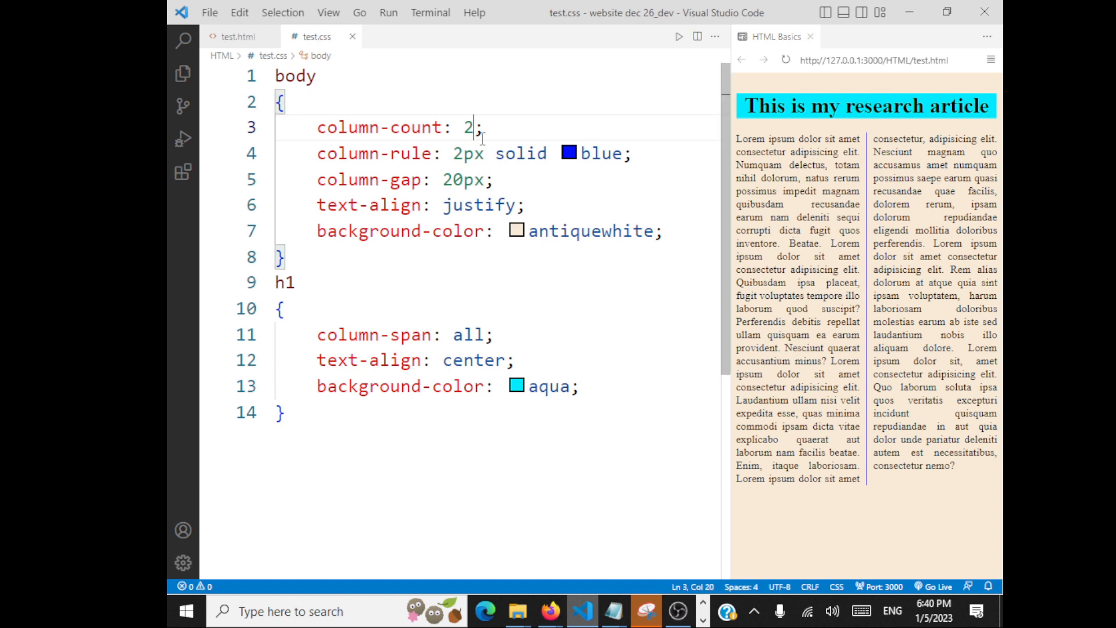
Insert an img for images/caption.JPG with alt text after the first paragraph in test.html.
click(237, 36)
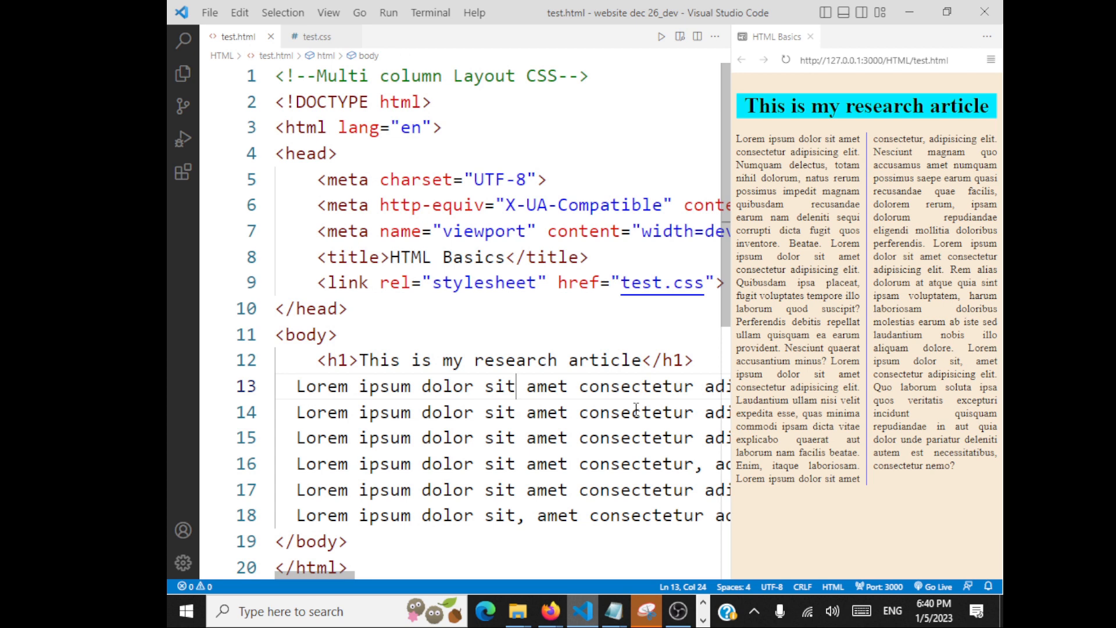
key(Enter)
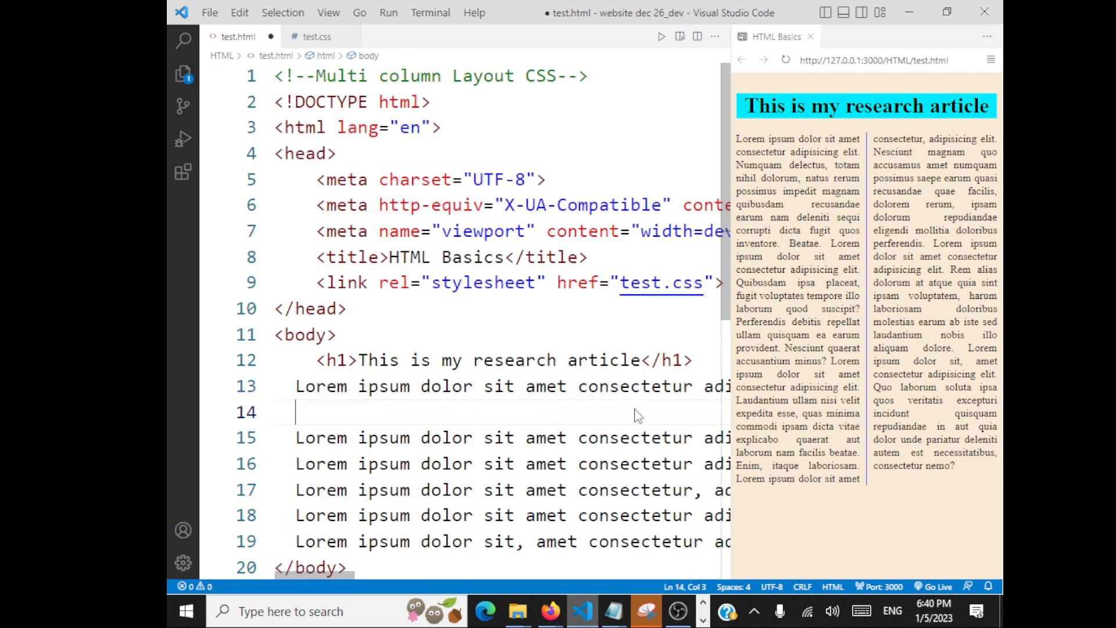
text(<img src="" alt="">)
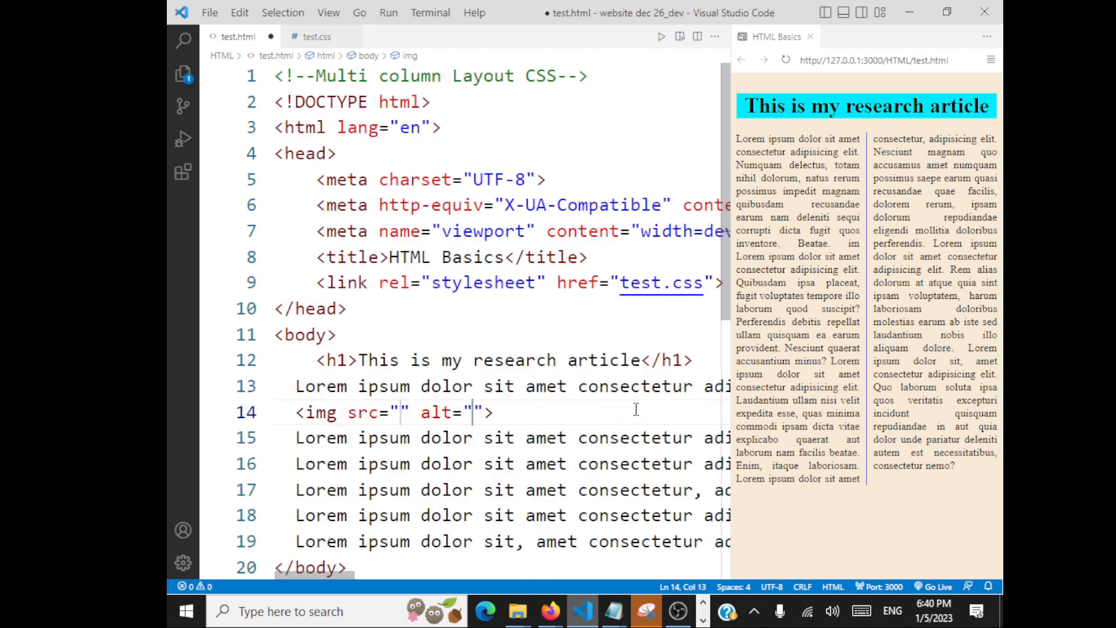
text(images/caption.JPG)
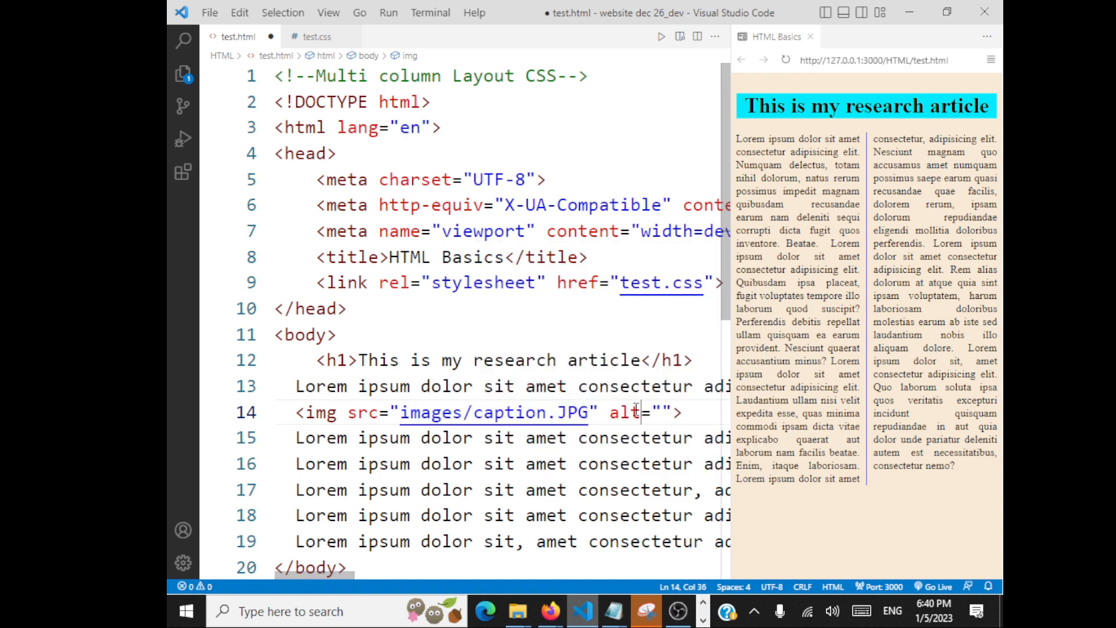
text(this is a)
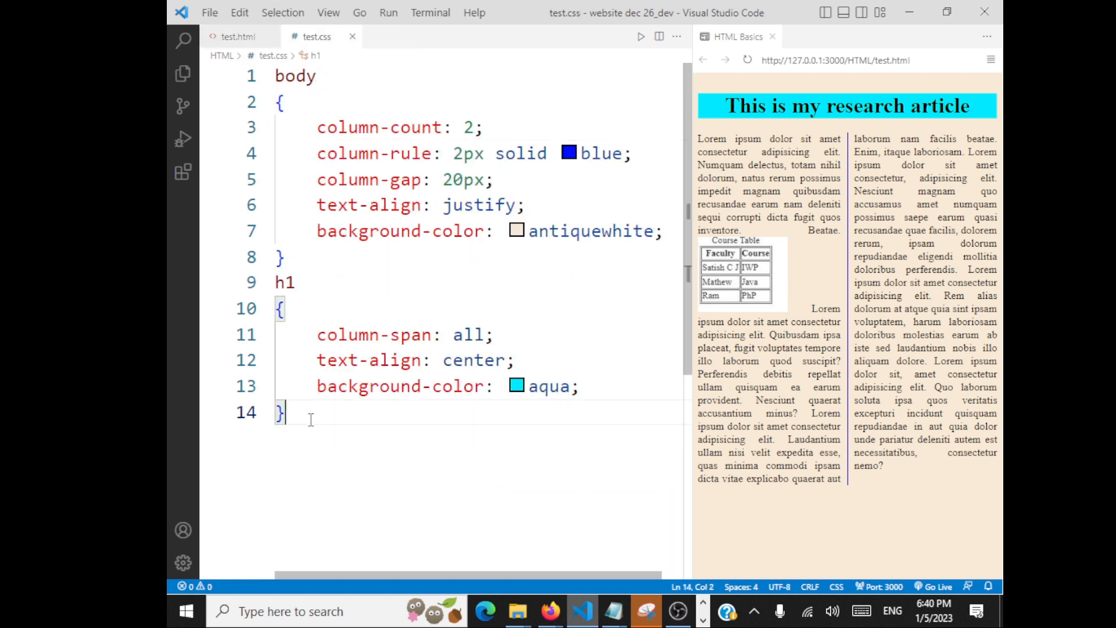
Add an img rule with float: left and margin: 10px so text wraps around the image.
text(img)
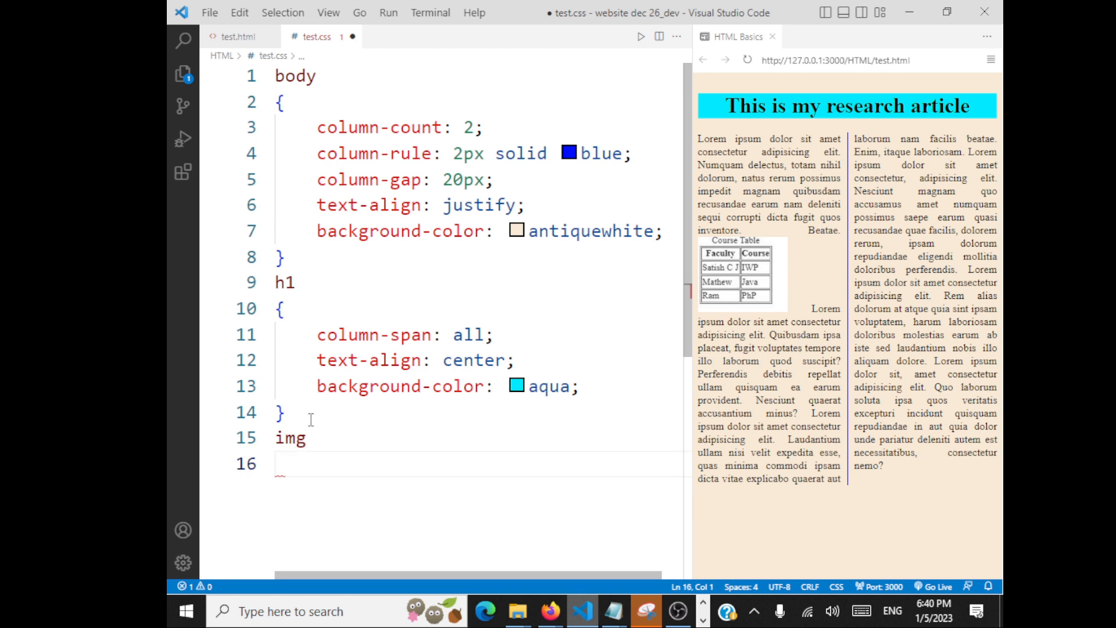
text(float:left)
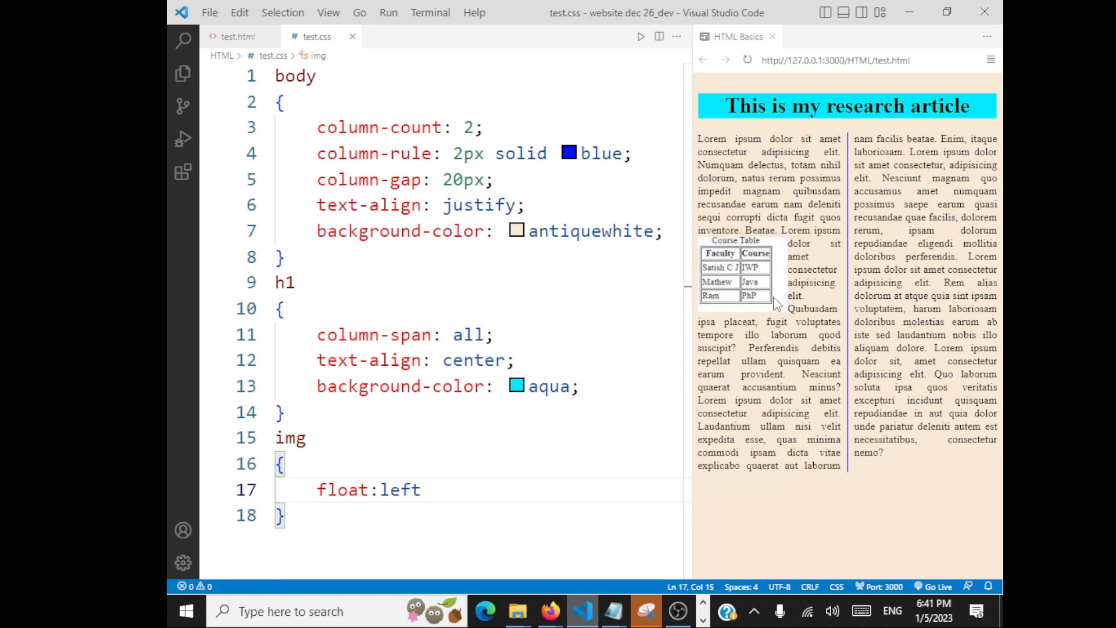
text(margin:5px)
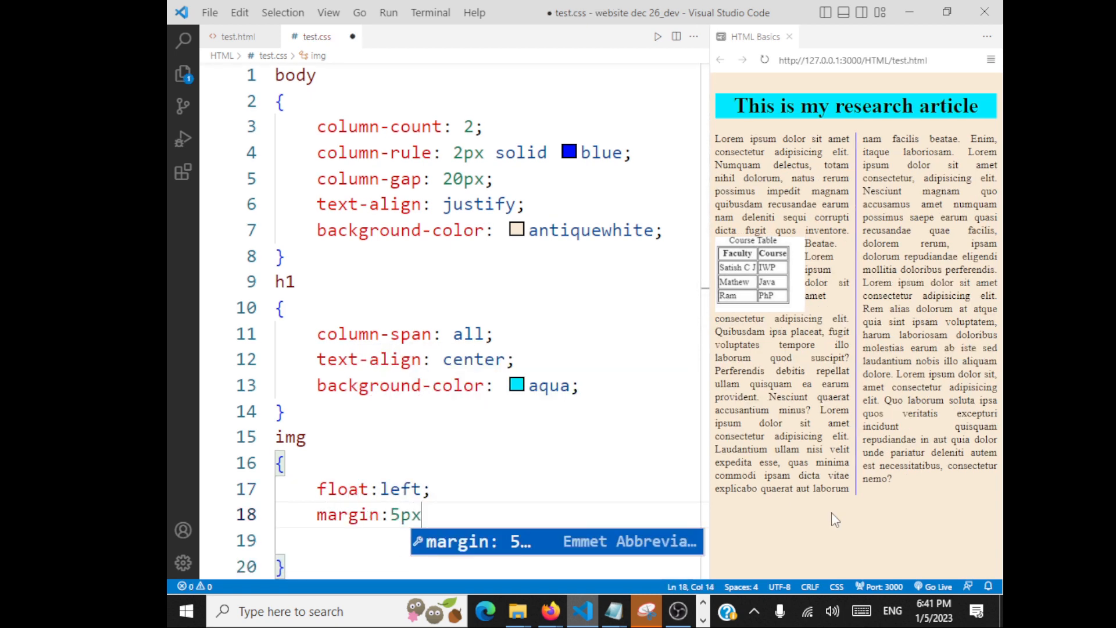
text(;)
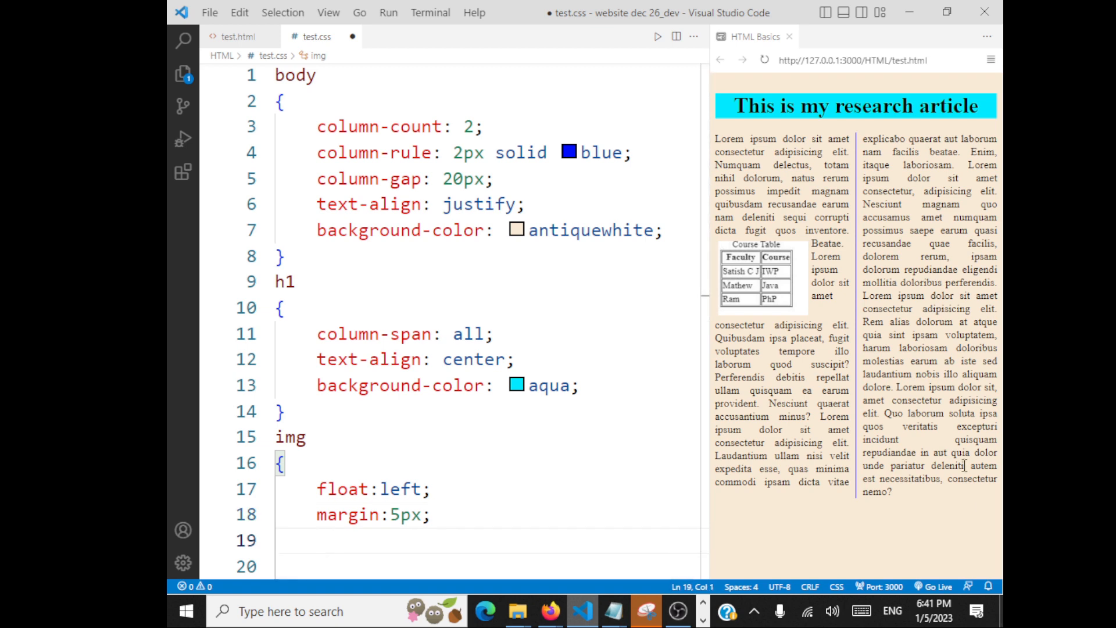
click(761, 59)
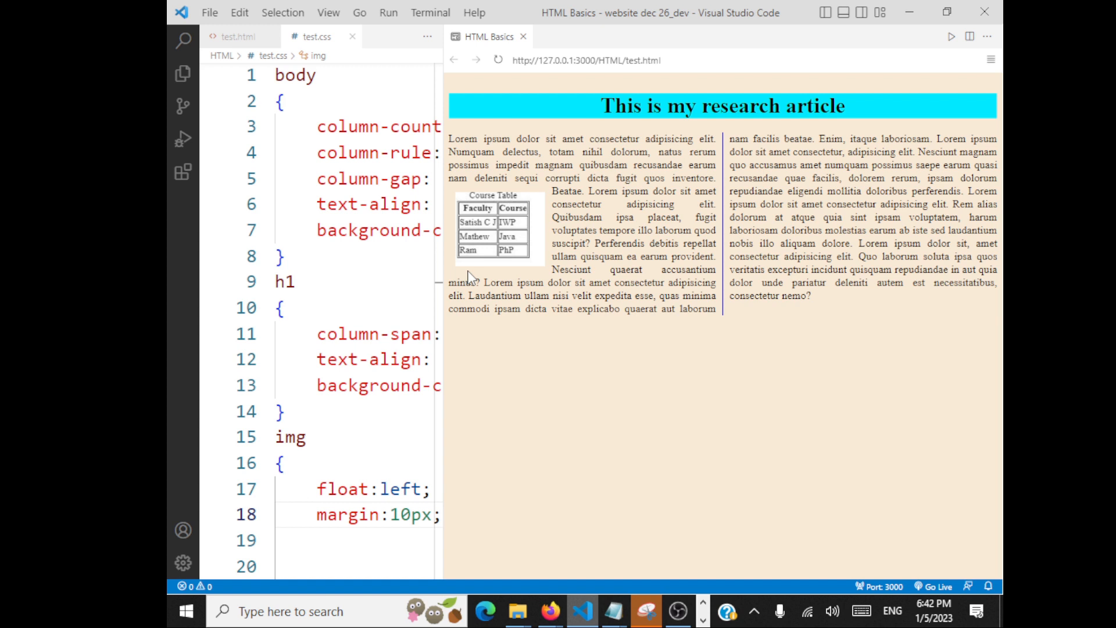
mouse_move(441, 231)
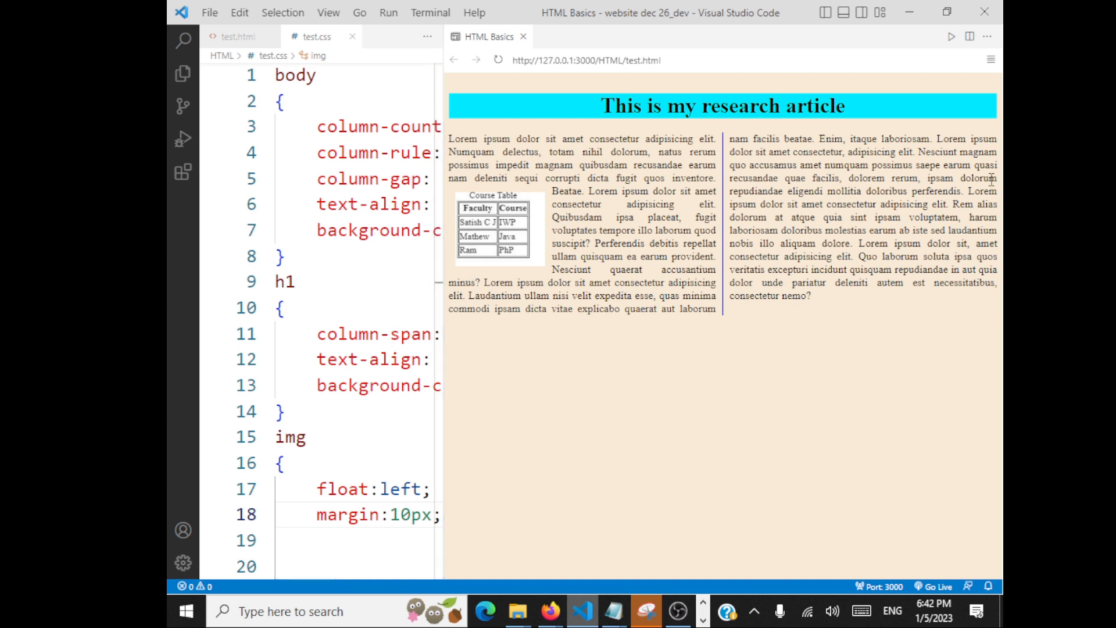
mouse_move(647, 185)
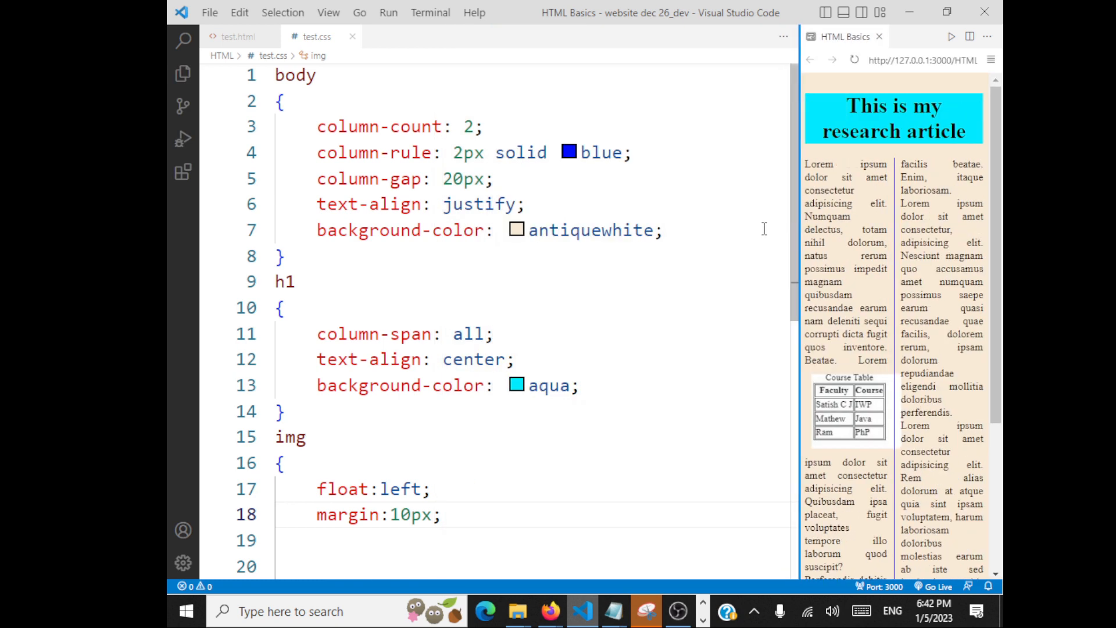
mouse_move(235, 36)
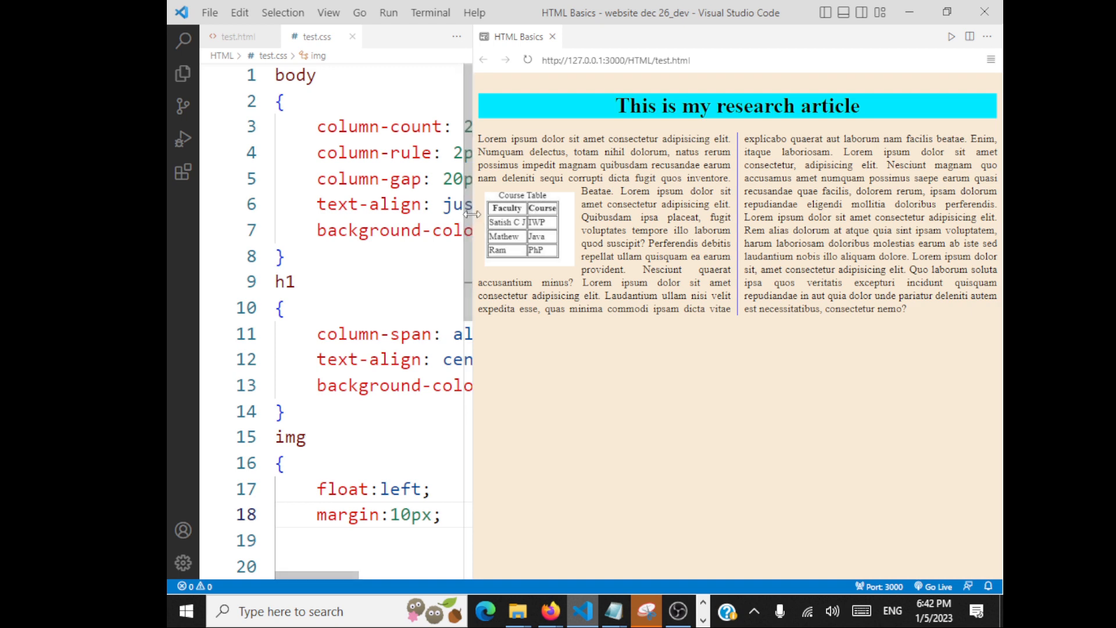
Switch the editor back to test.html.
click(238, 36)
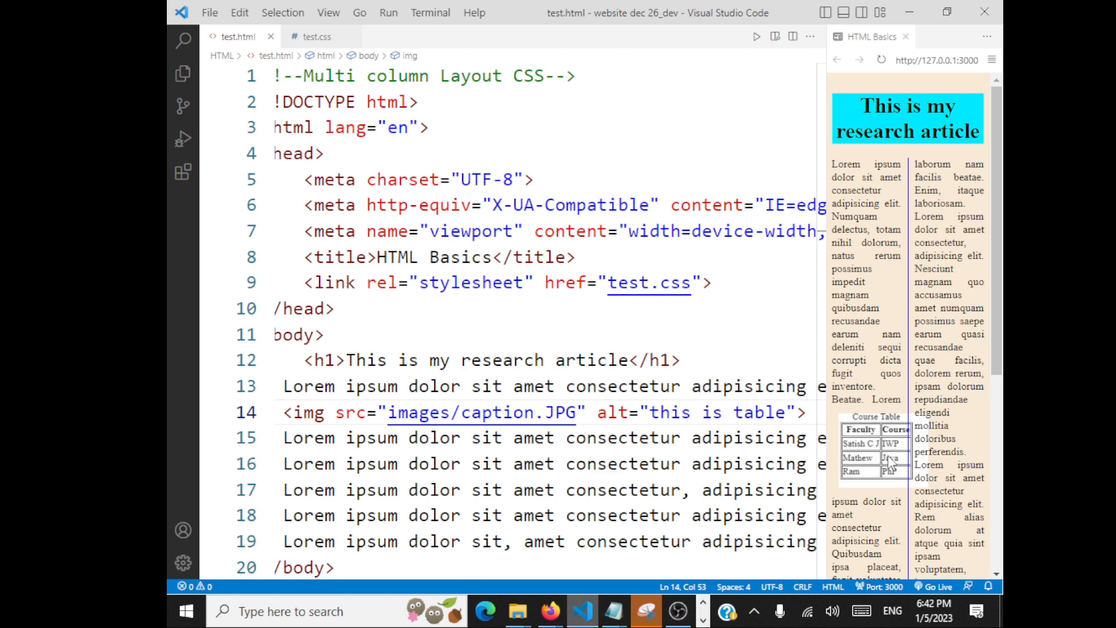
mouse_move(824, 352)
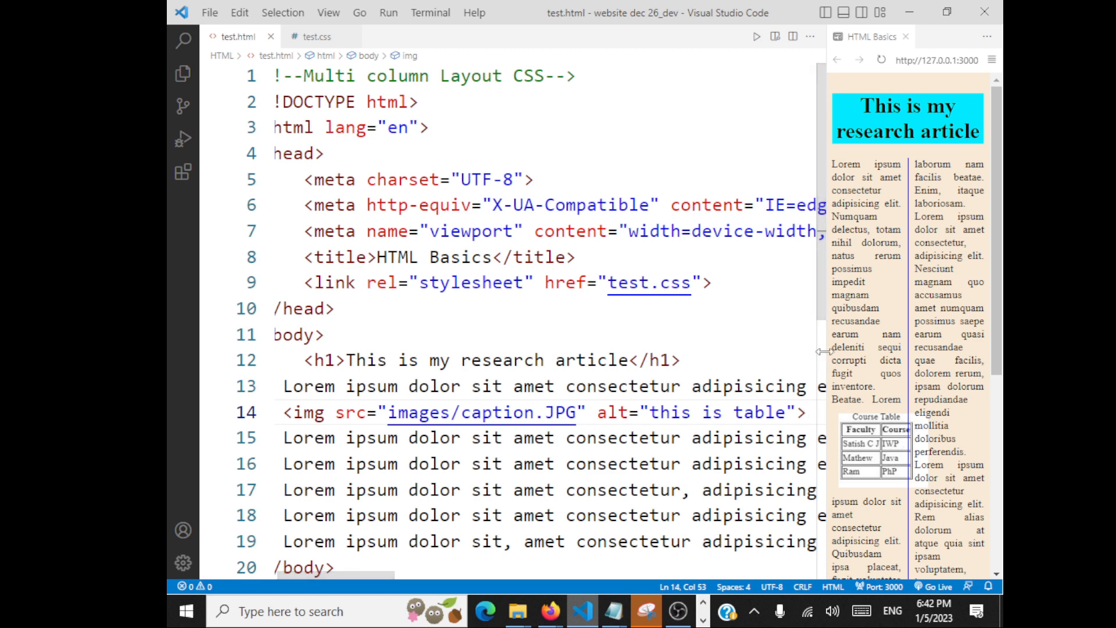